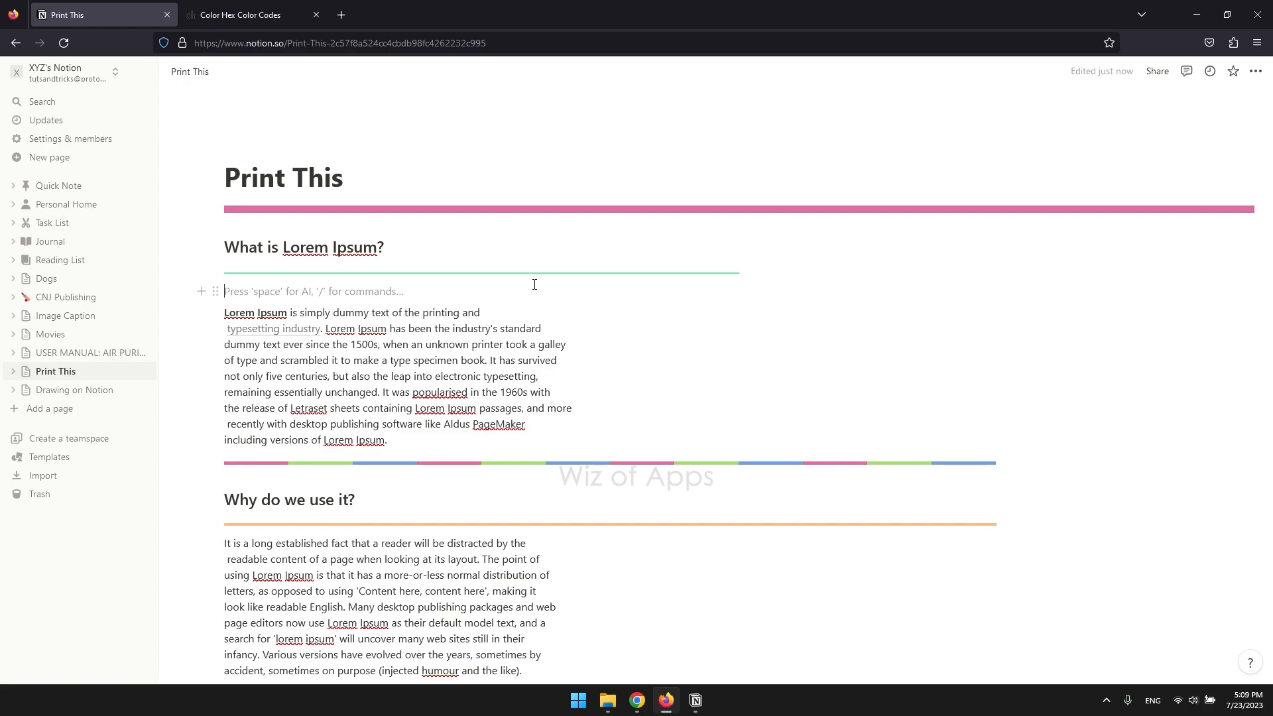
Step: Filter the slash-command menu to equation options with /eq on the empty line
text(/)
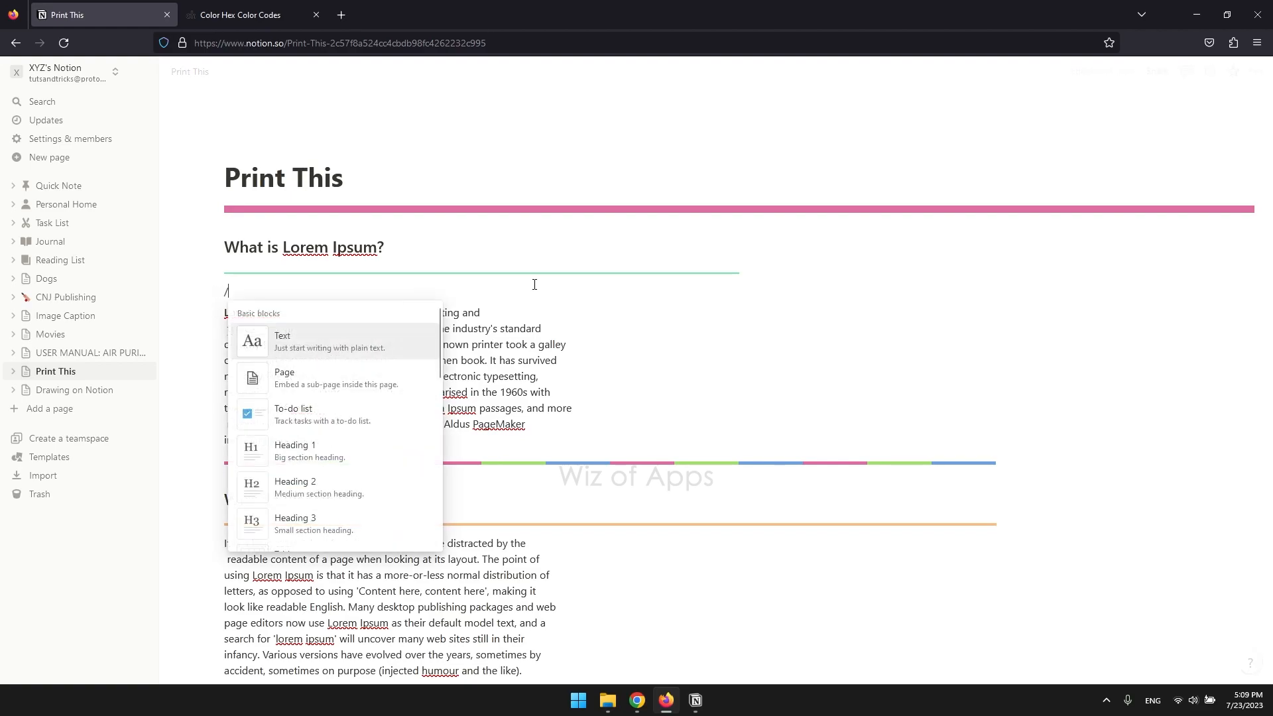
text(eq)
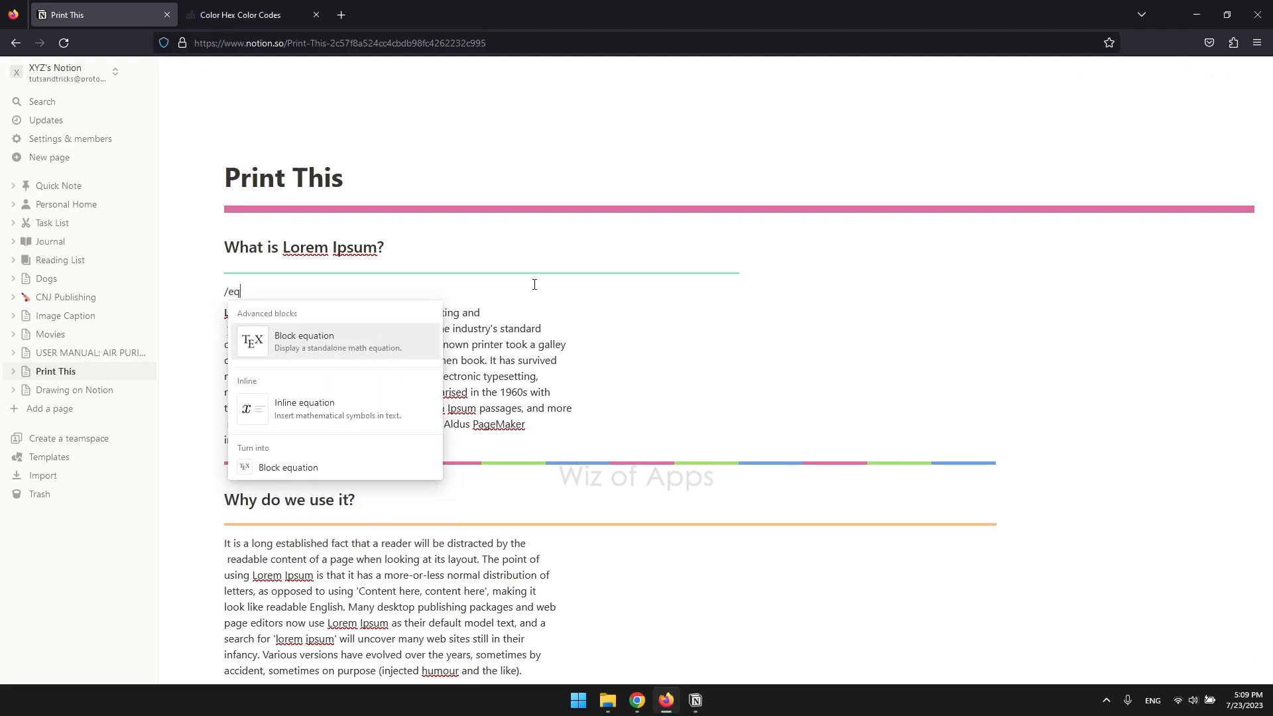
Step: Insert an inline equation with \color{blue}\rule{400px}{1.5px} to draw a thin divider
click(304, 341)
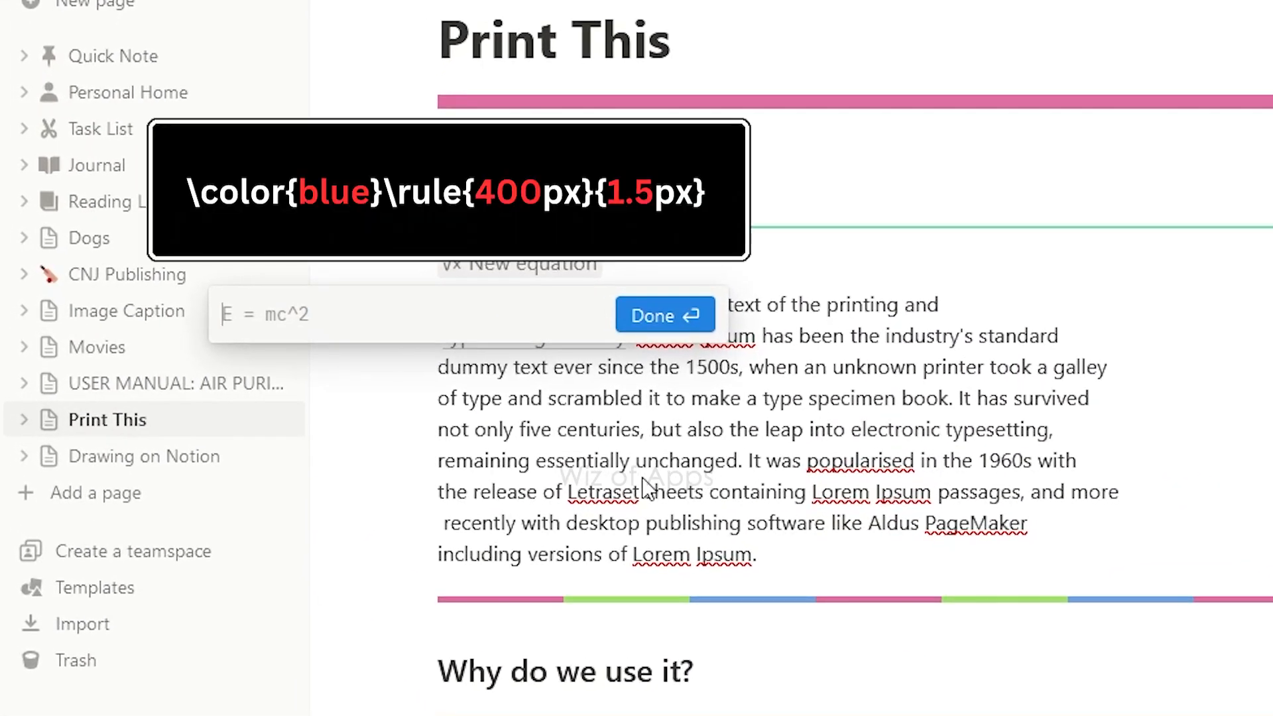
mouse_move(520, 303)
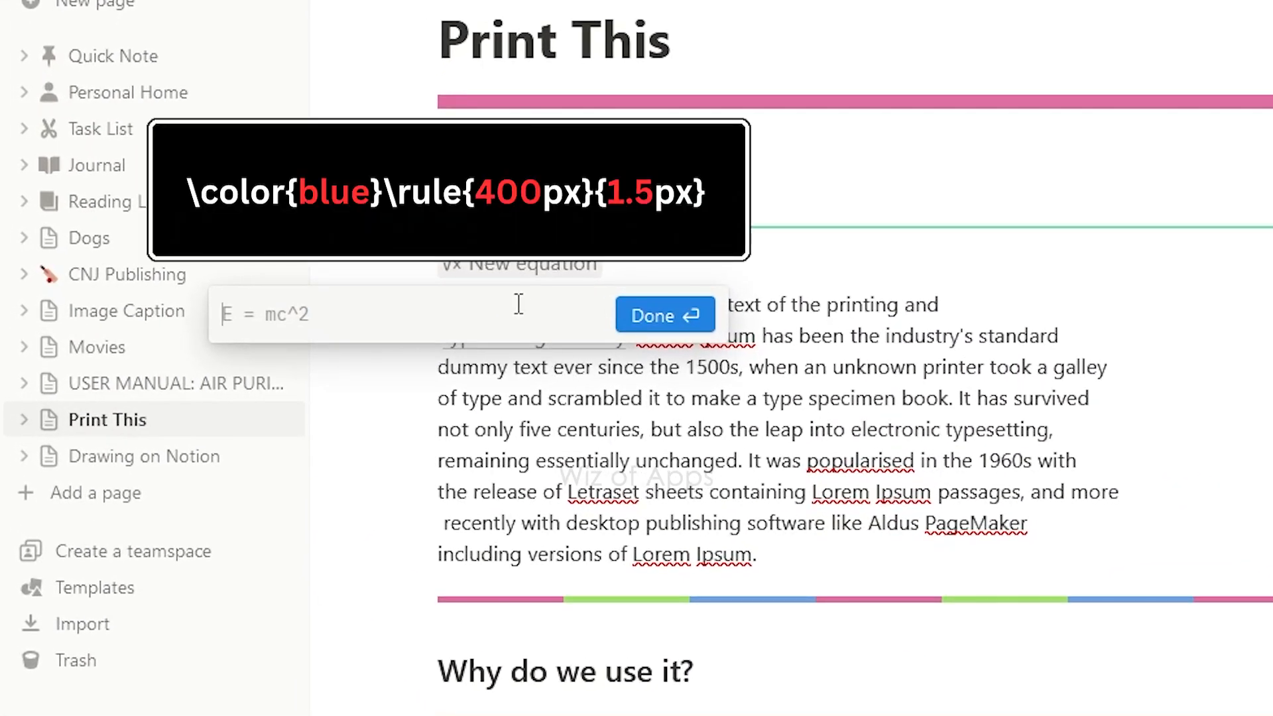
text(\color{blue}\rule{400px}{1.5px})
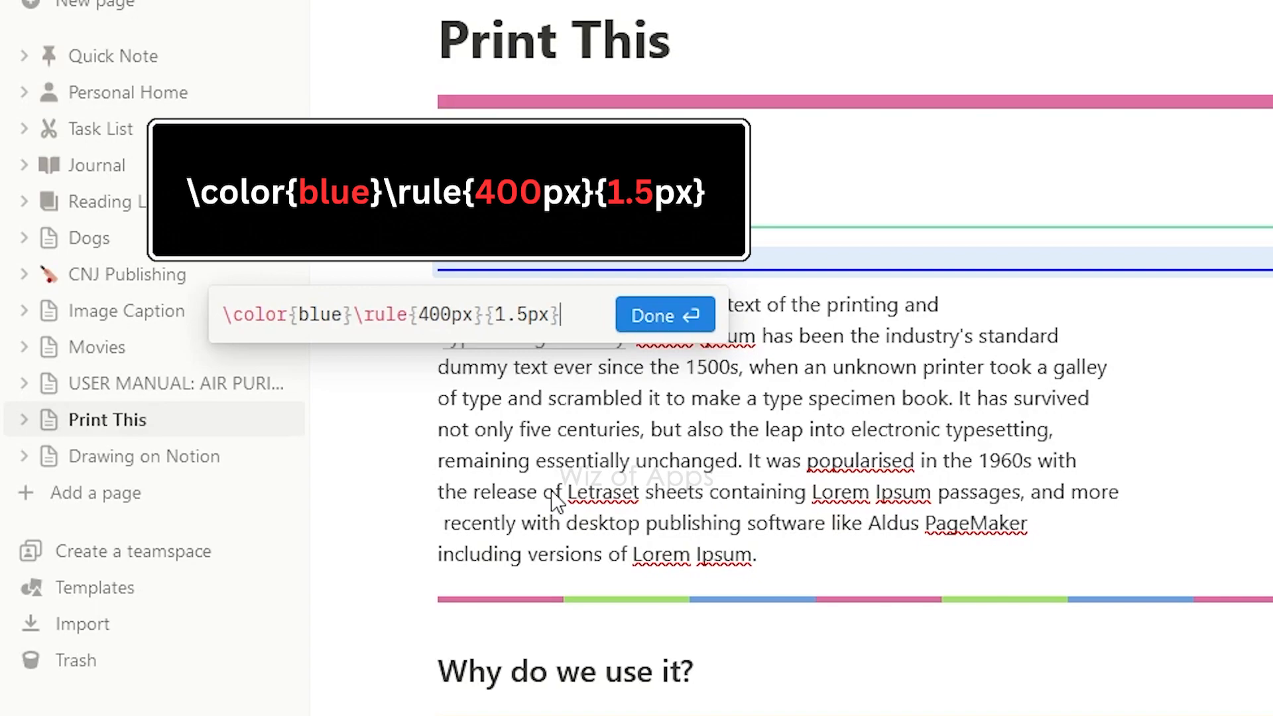
mouse_move(316, 394)
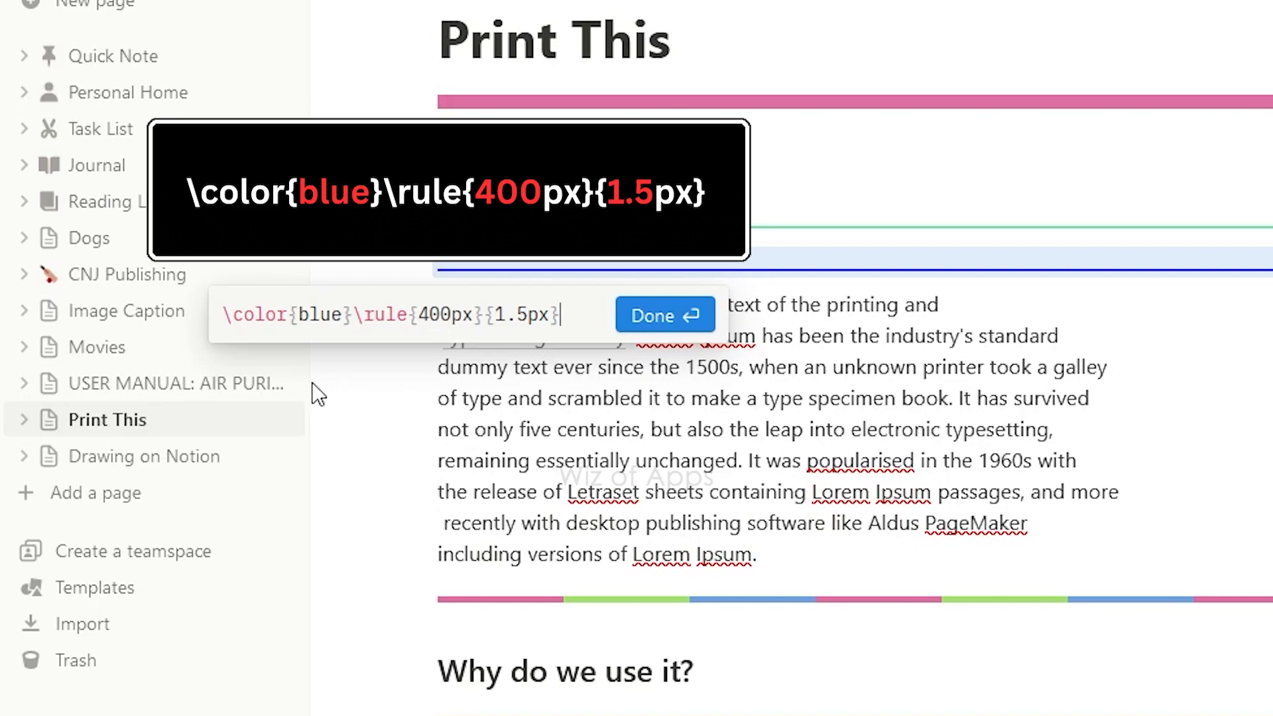
mouse_move(329, 325)
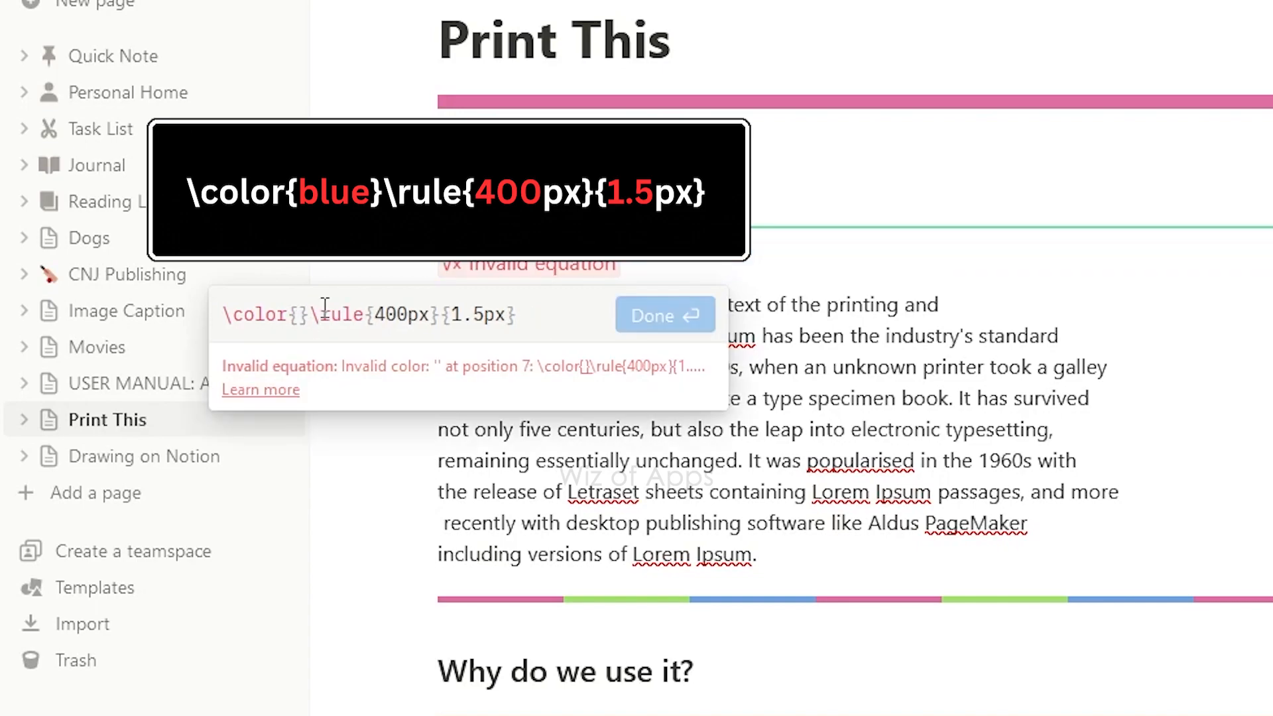
Step: Set the divider's colour to #a3c1ad and move to its 400px width value
text(#a3c1ad)
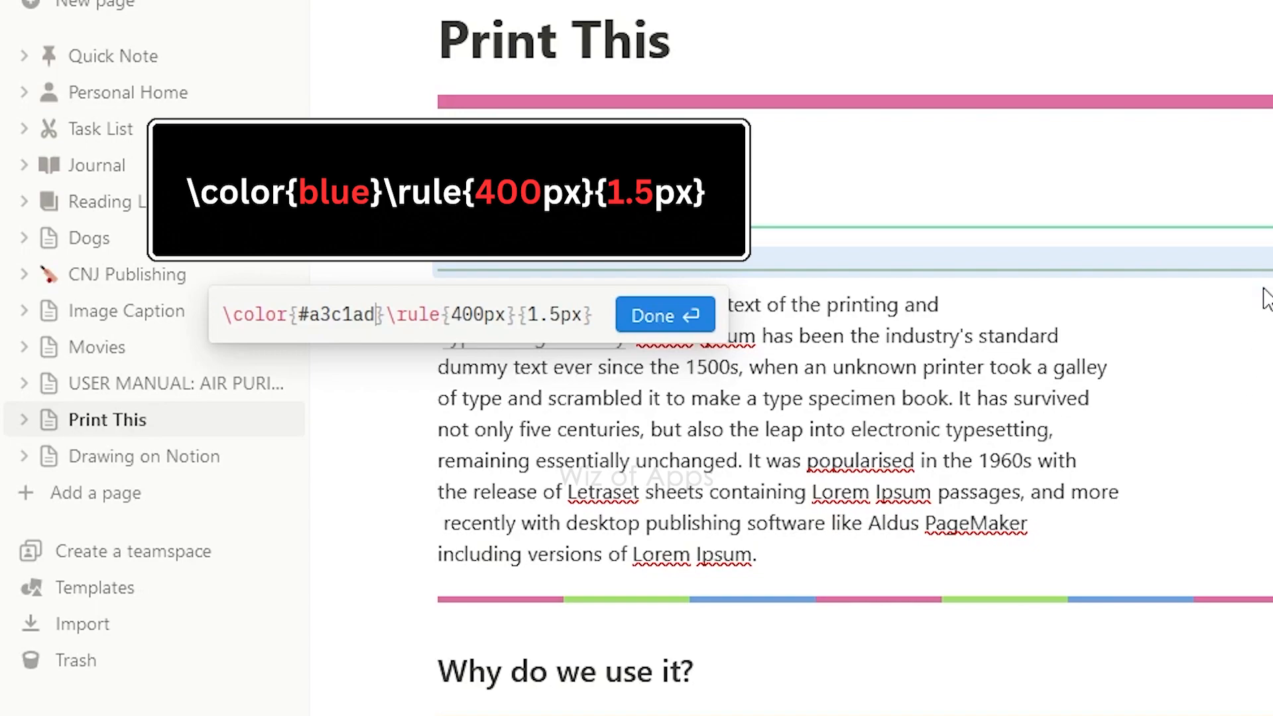
mouse_move(682, 524)
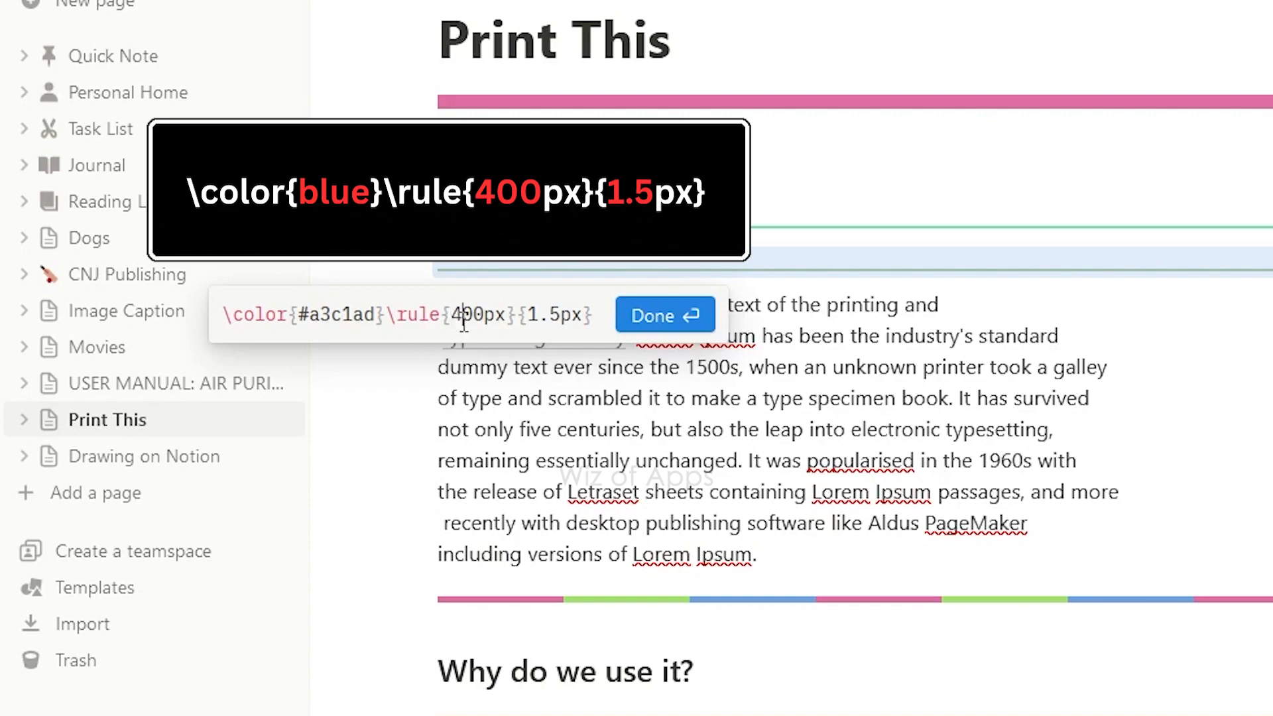
click(662, 315)
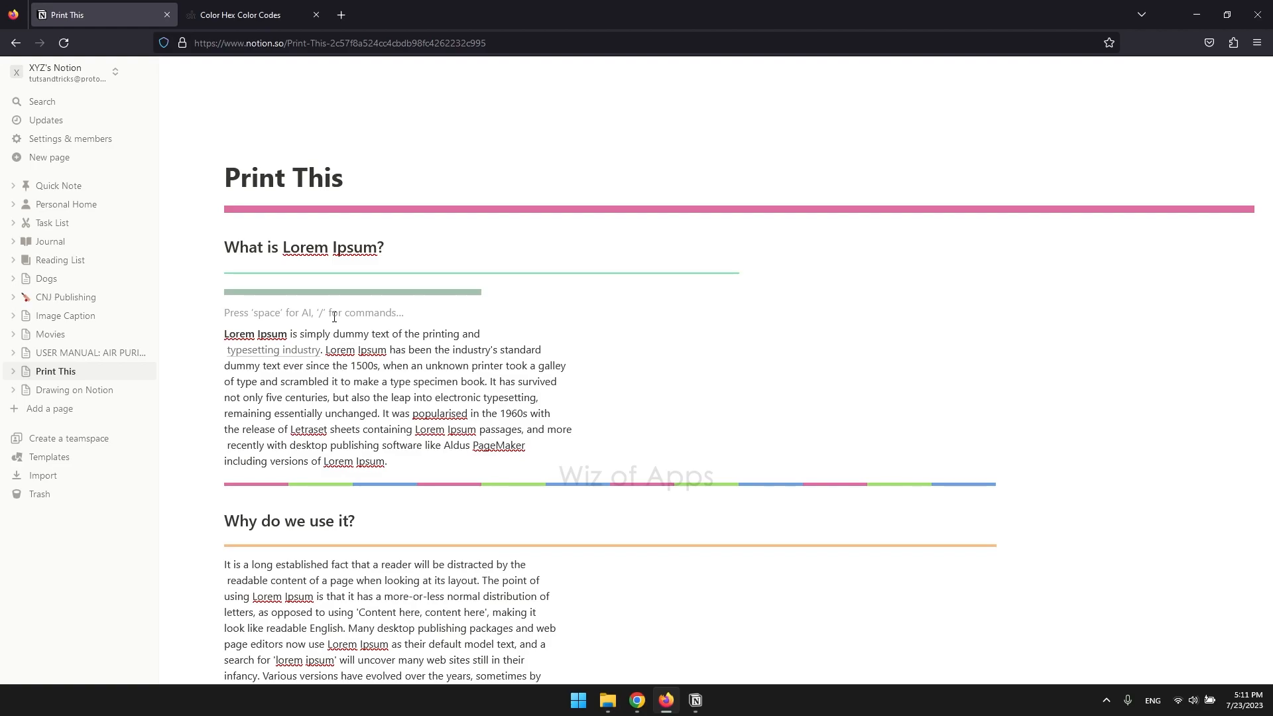
Step: Add a $$\color{#6fdeac}\rule{400px}{1.5px}$$ divider, then select the multicolor divider's equation
text($$)
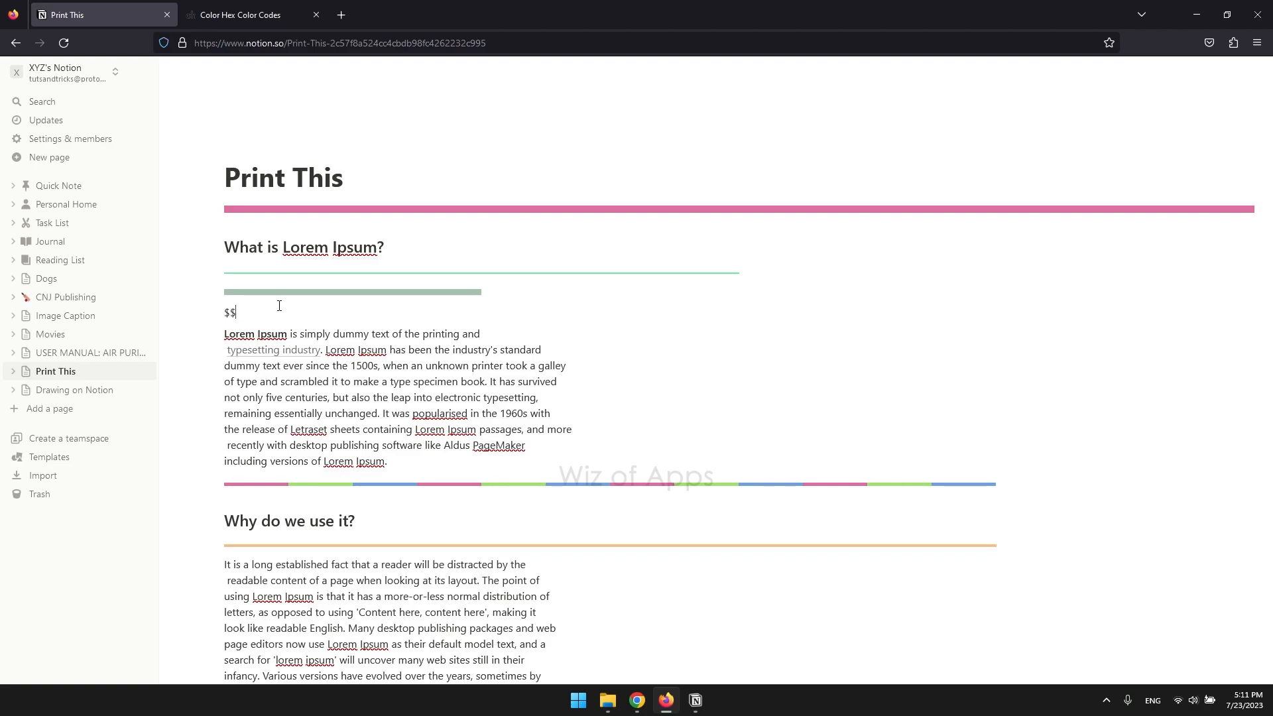
text(\color{#6fdeac}\rule{400px}{1.5px}$)
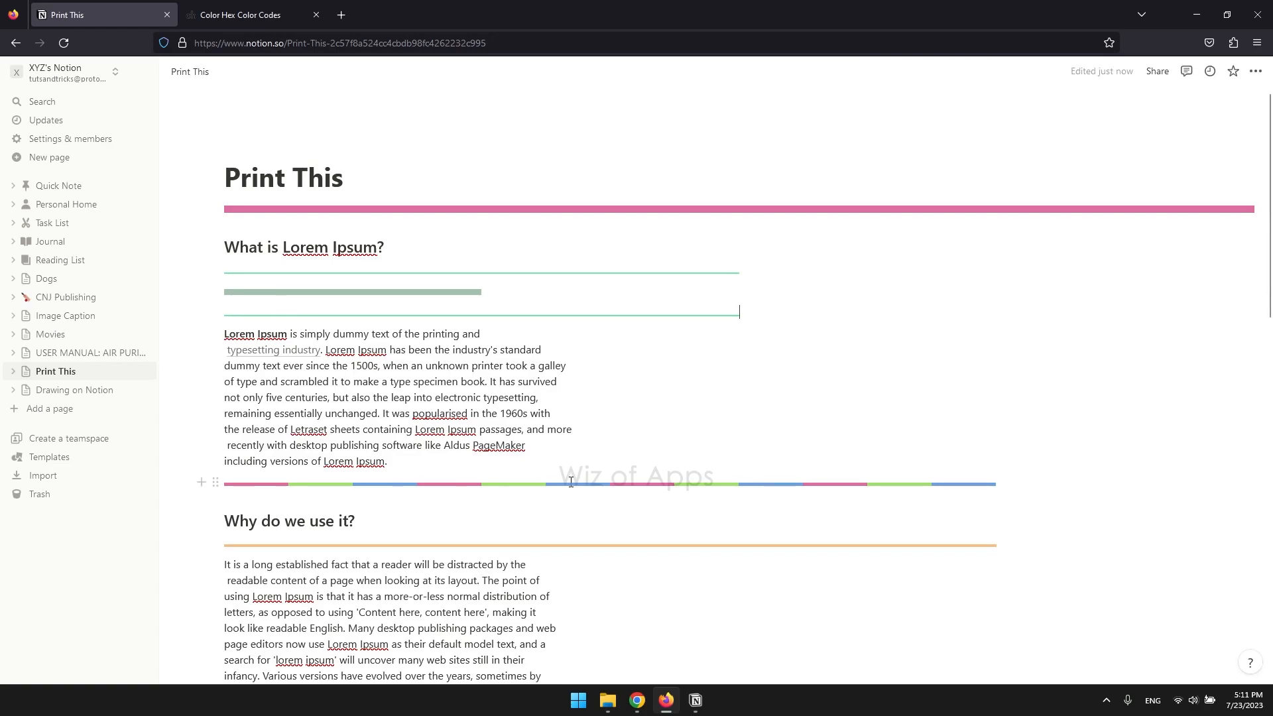
mouse_move(550, 486)
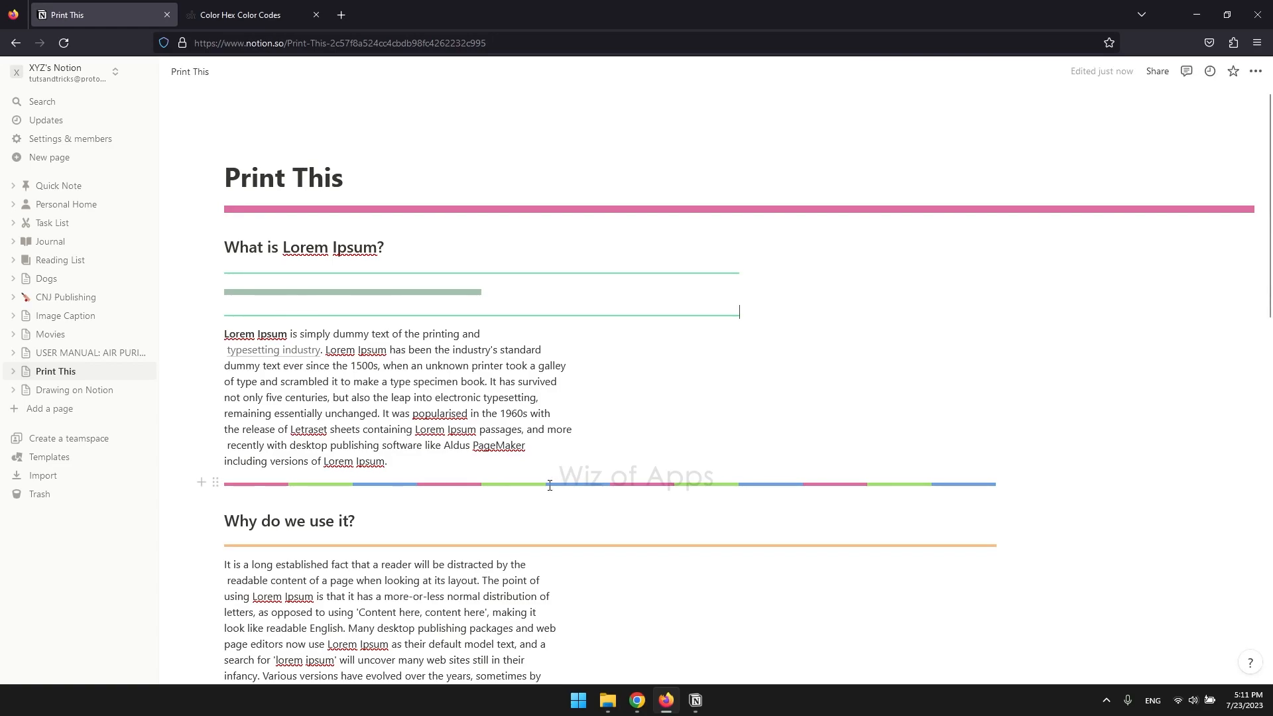
mouse_move(564, 489)
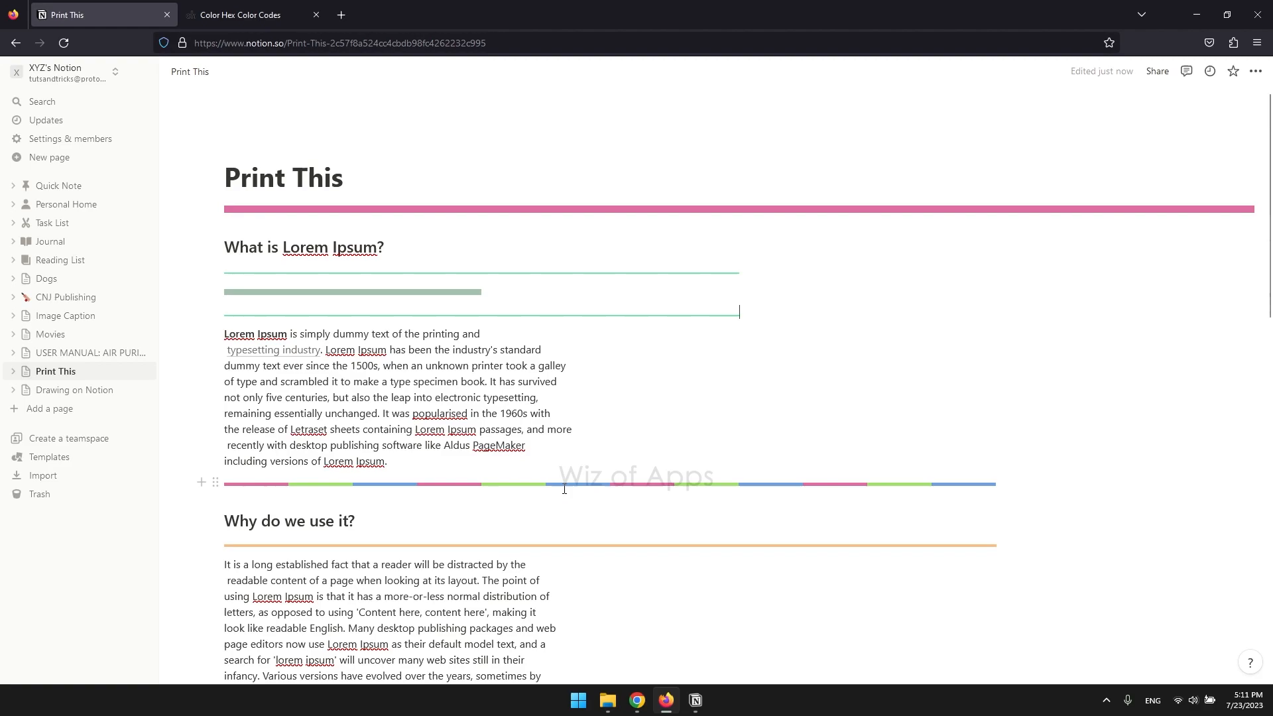
click(563, 484)
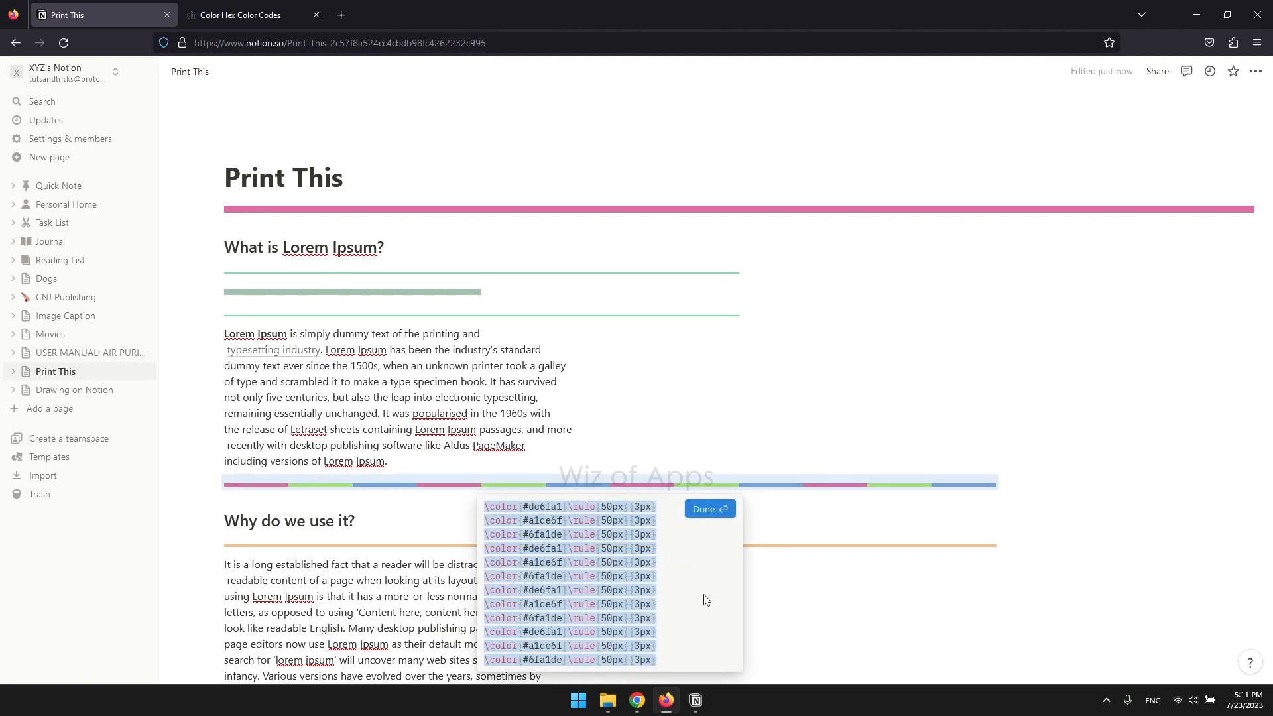
mouse_move(684, 593)
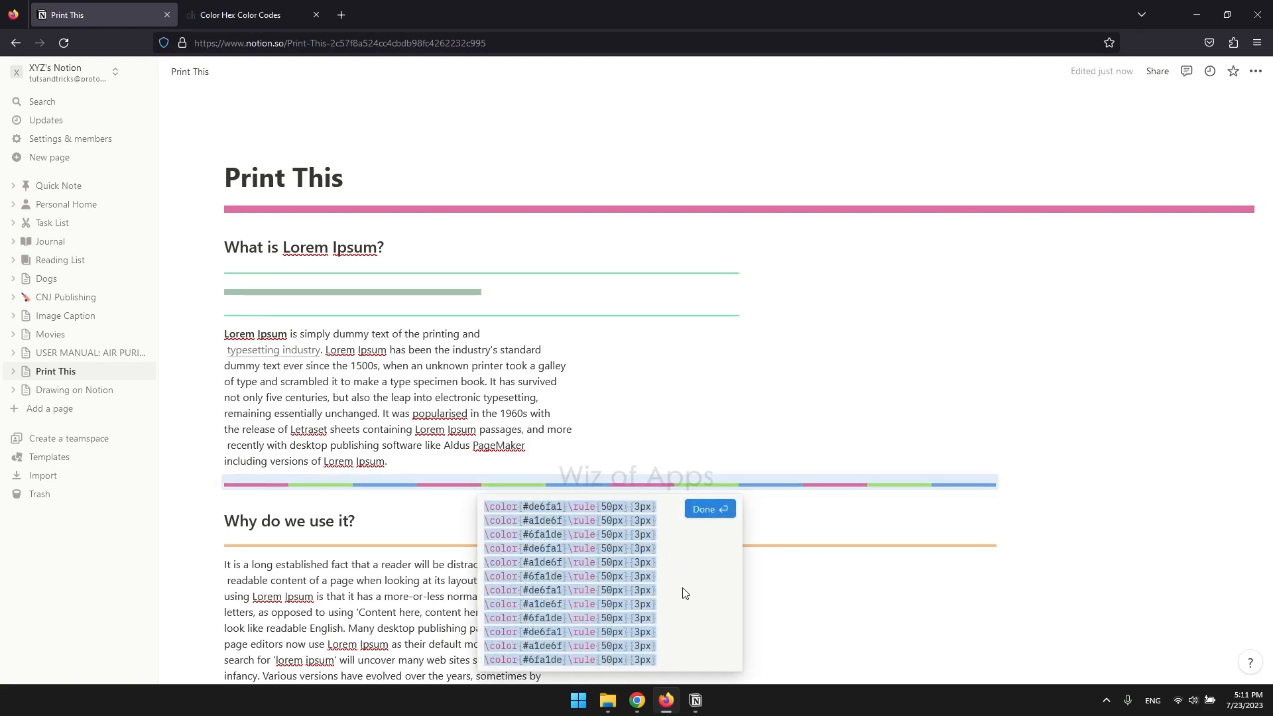